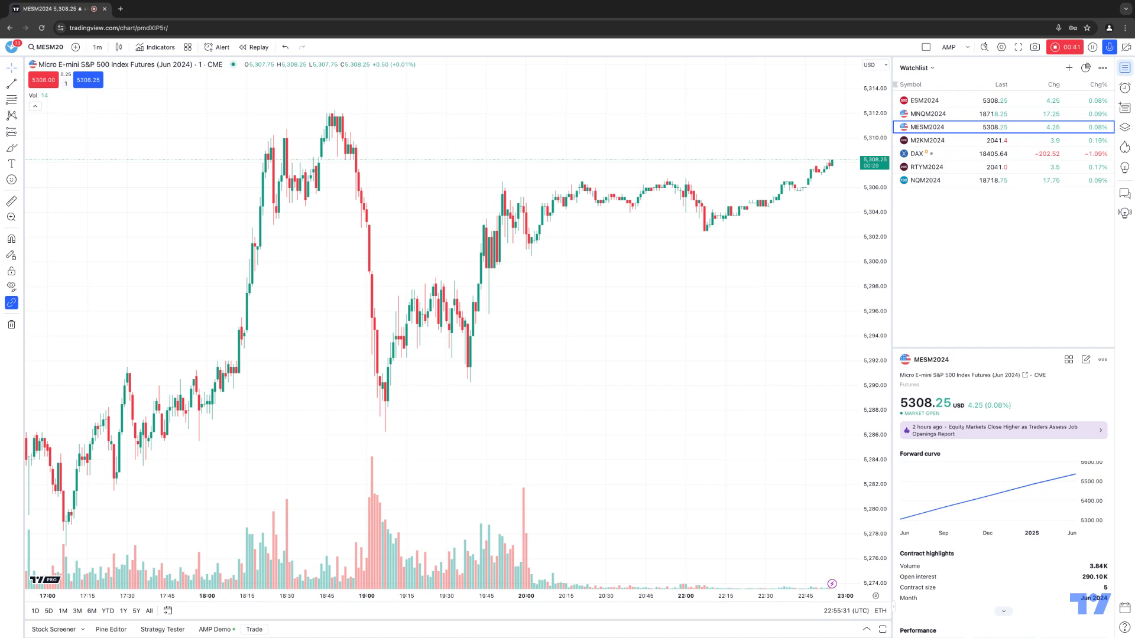
pyautogui.moveTo(813, 434)
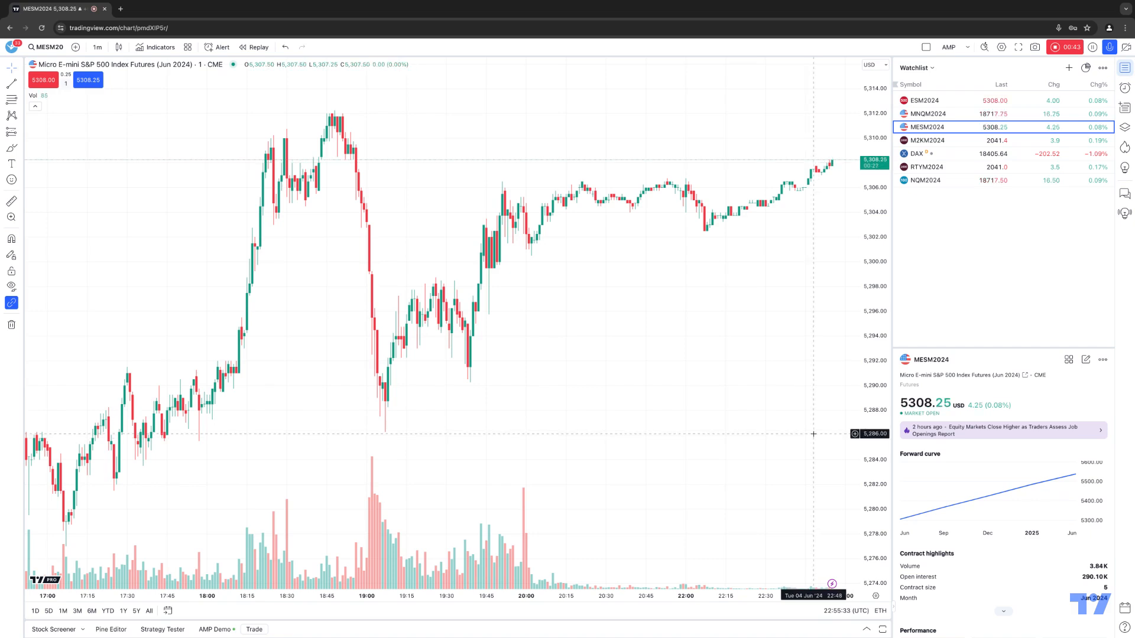
pyautogui.moveTo(154, 47)
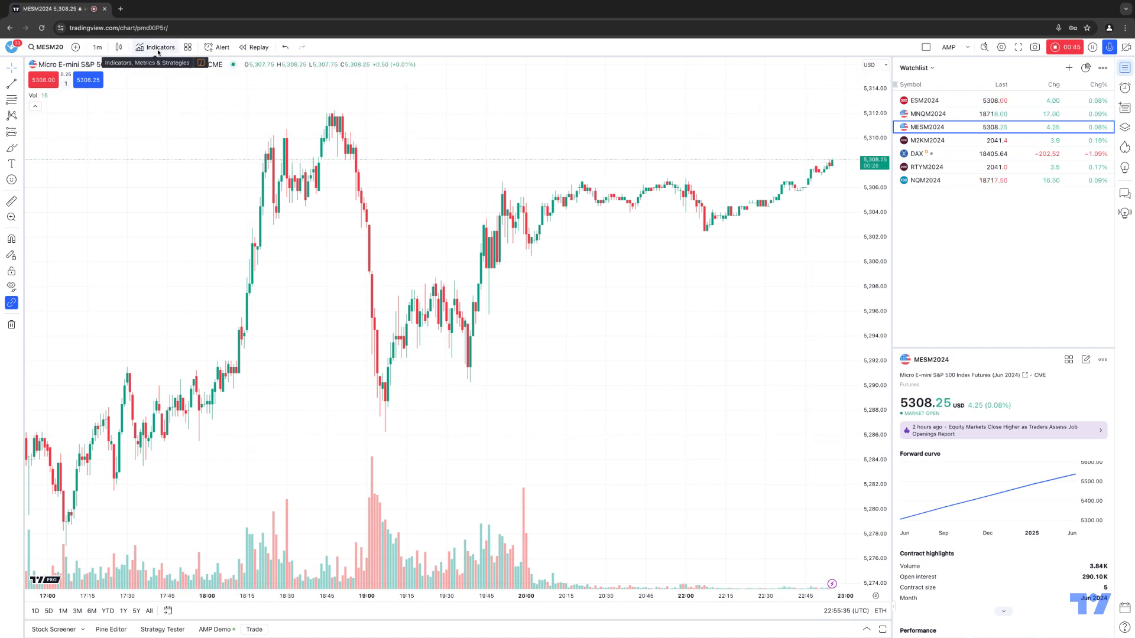
# - Search the indicator library for 'volume'
pyautogui.click(159, 46)
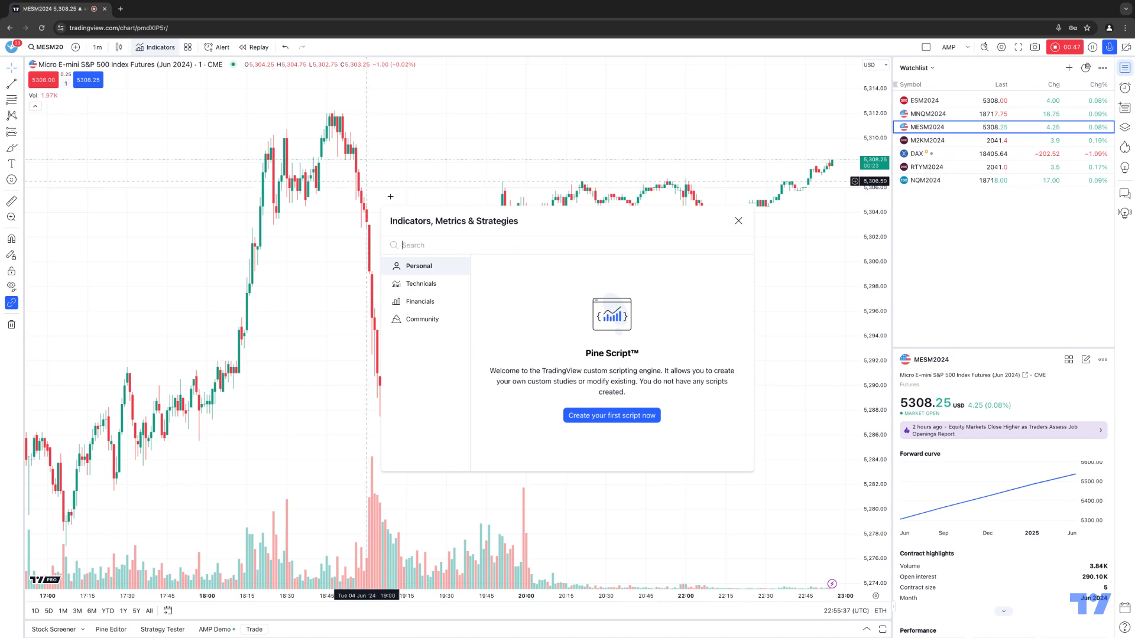
pyautogui.write('vol')
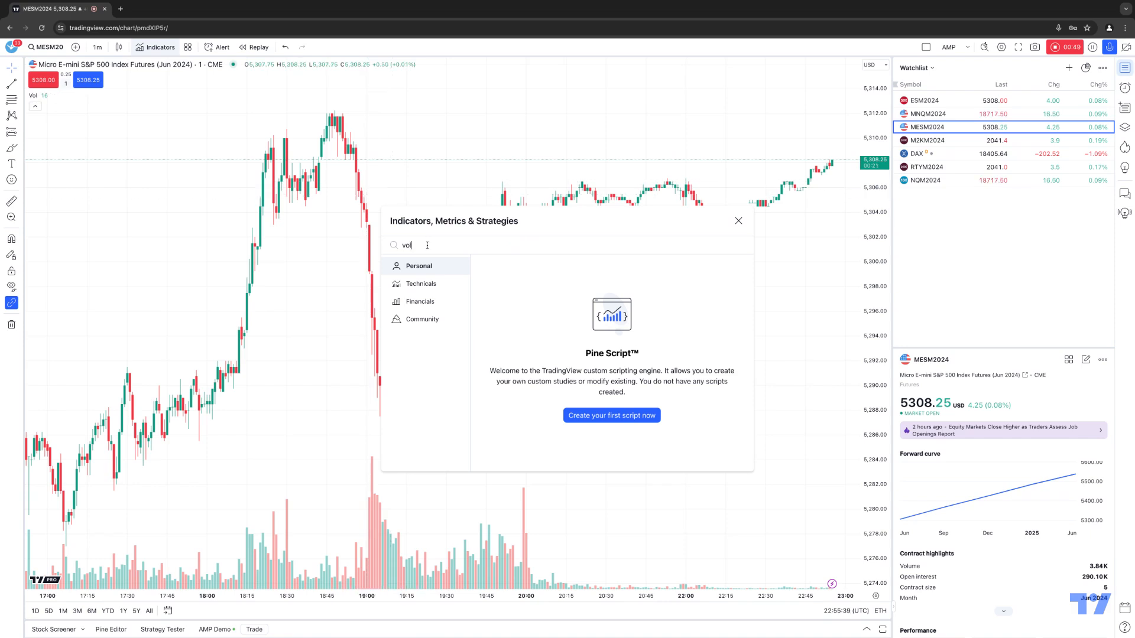
pyautogui.write('ume')
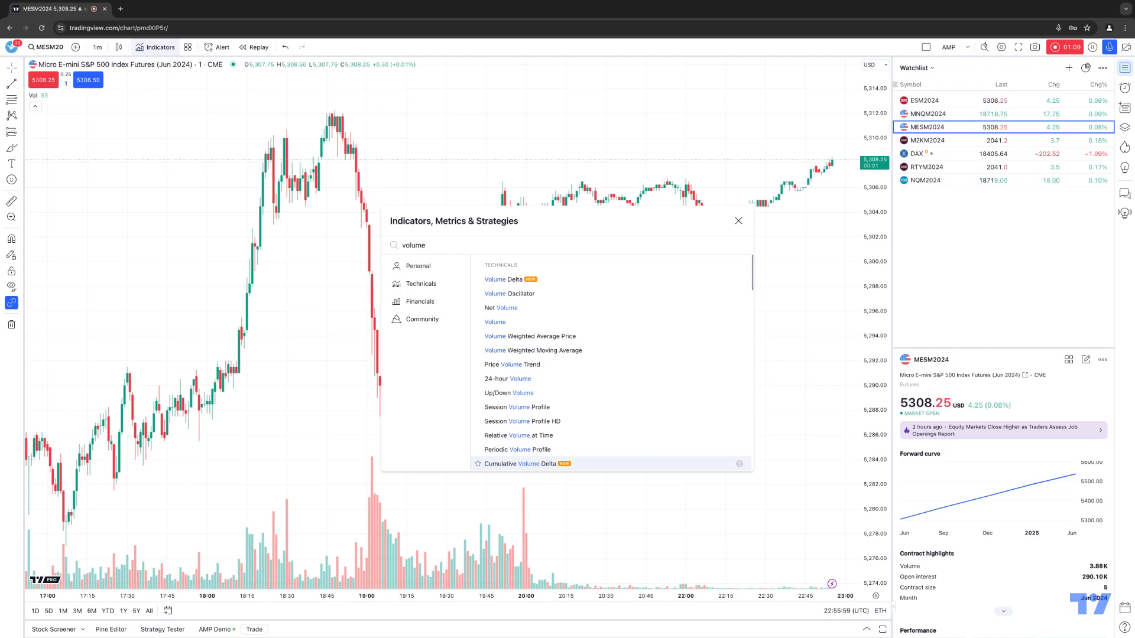
pyautogui.moveTo(506, 280)
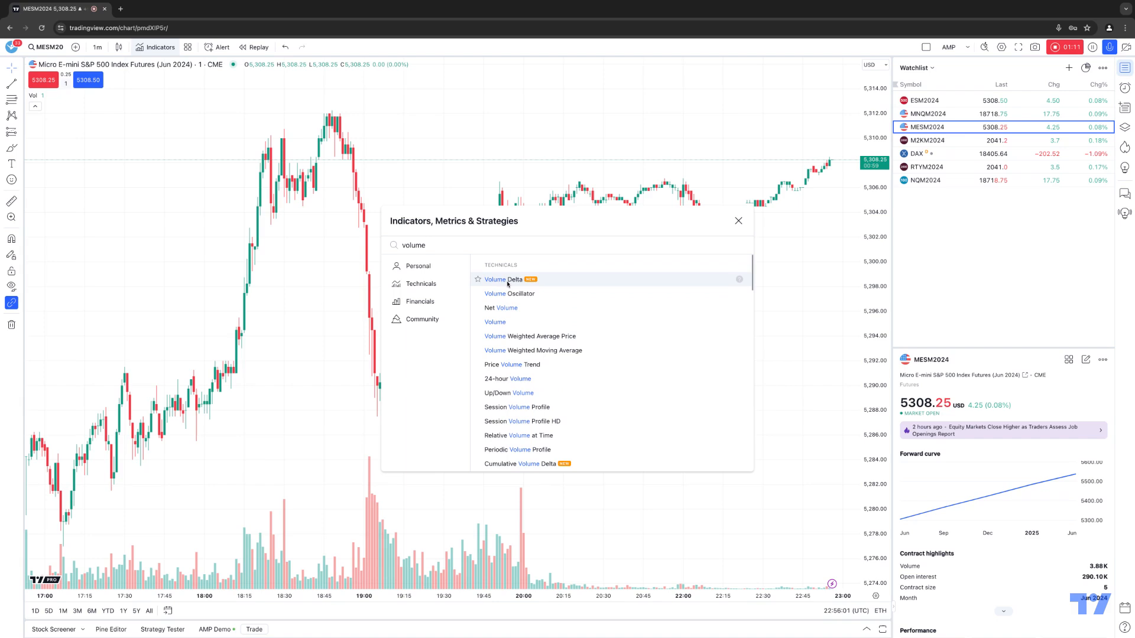
# - Add Volume Delta from the search results and close the Indicators dialog
pyautogui.click(503, 280)
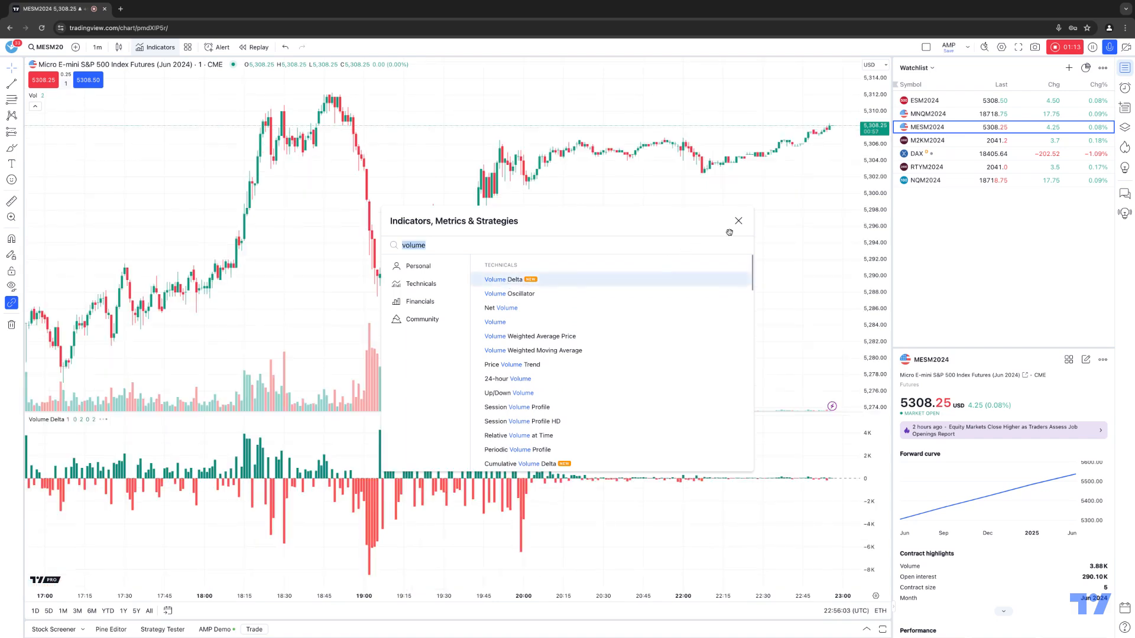
pyautogui.click(737, 220)
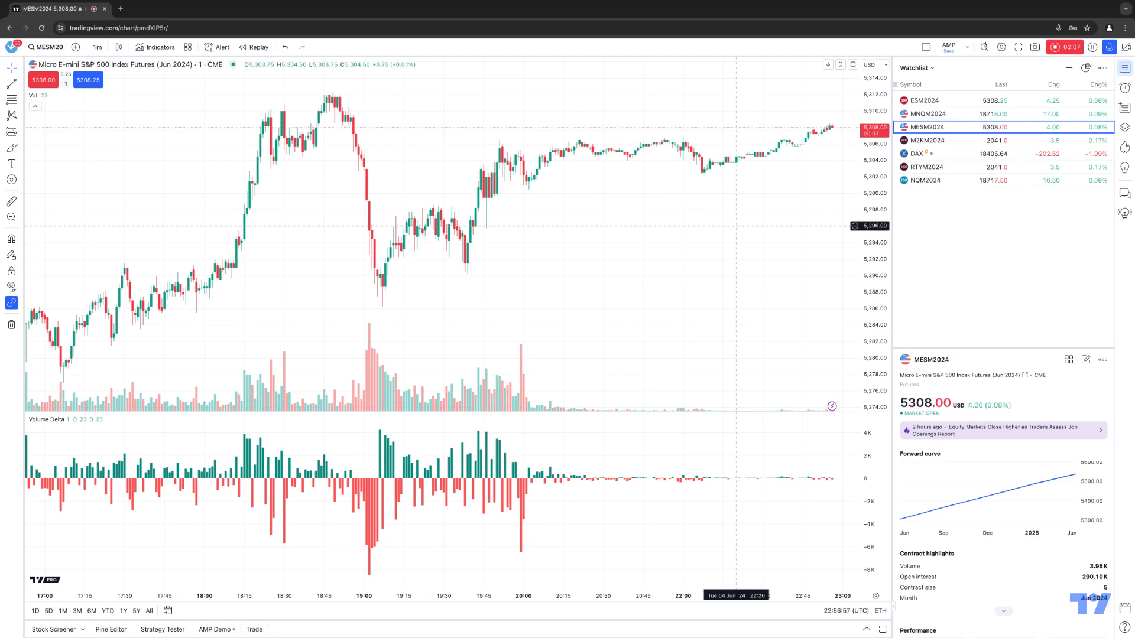
pyautogui.moveTo(653, 235)
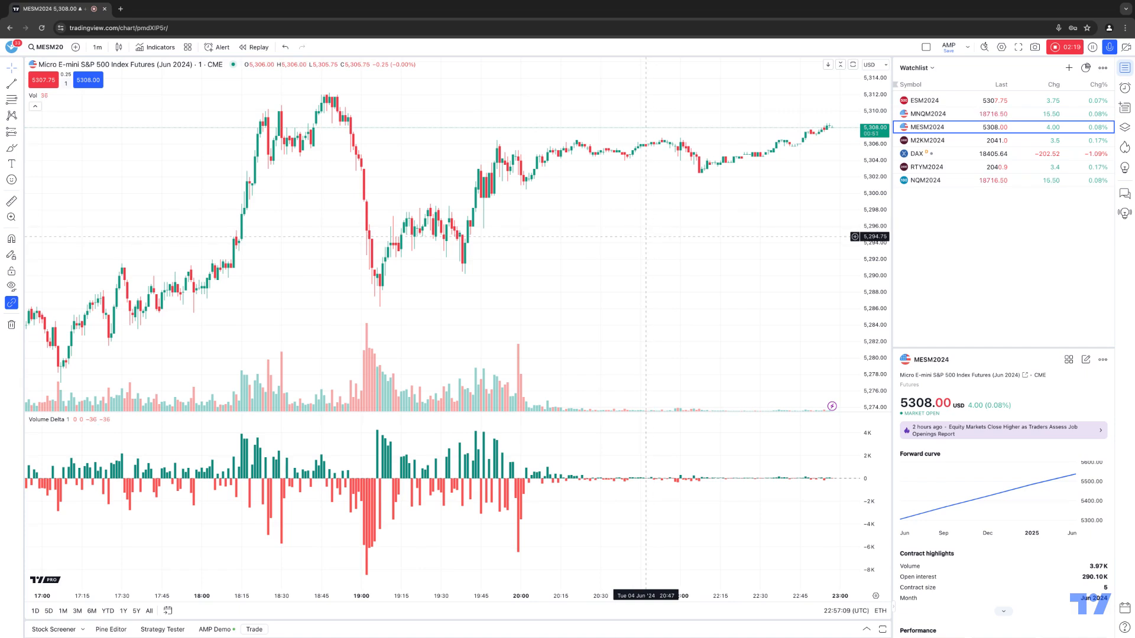
pyautogui.moveTo(560, 351)
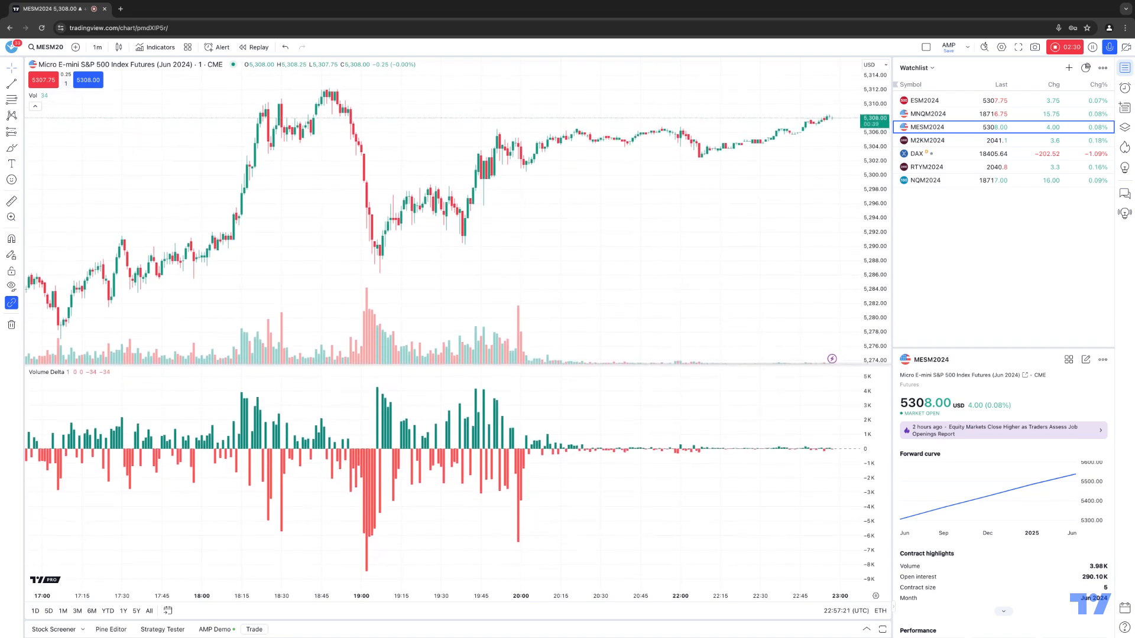
pyautogui.moveTo(542, 419)
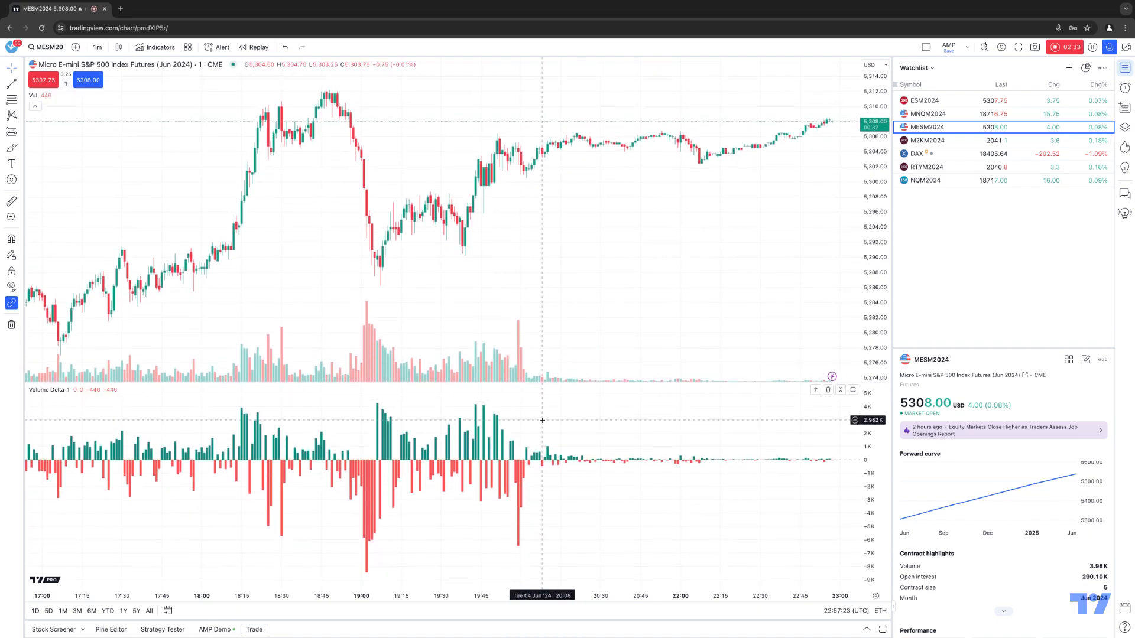
pyautogui.moveTo(545, 429)
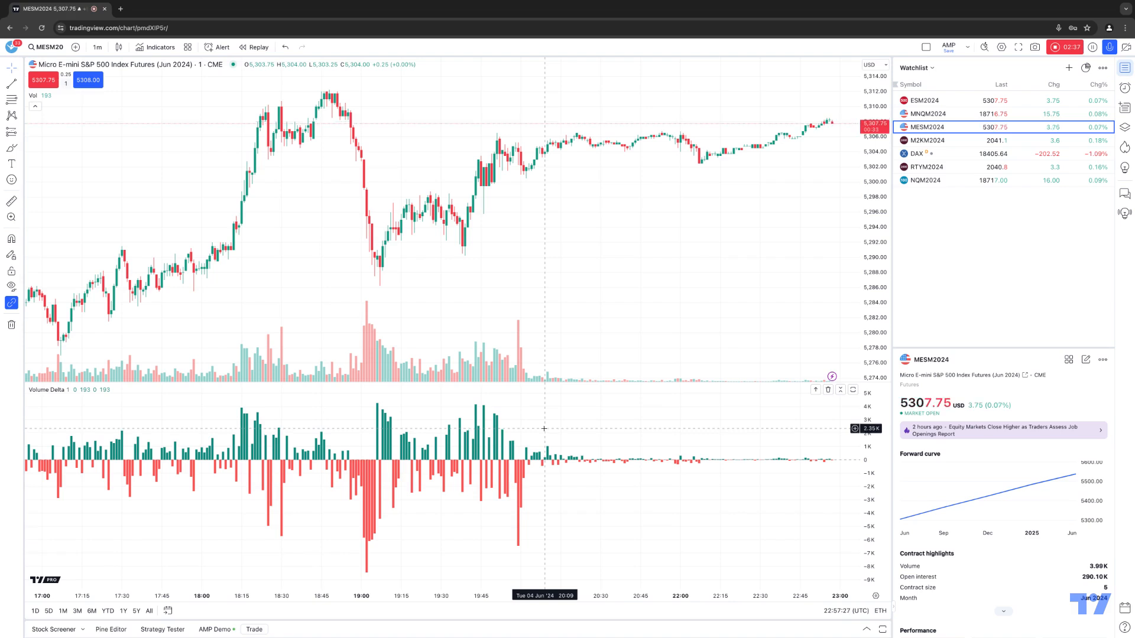
pyautogui.moveTo(65, 396)
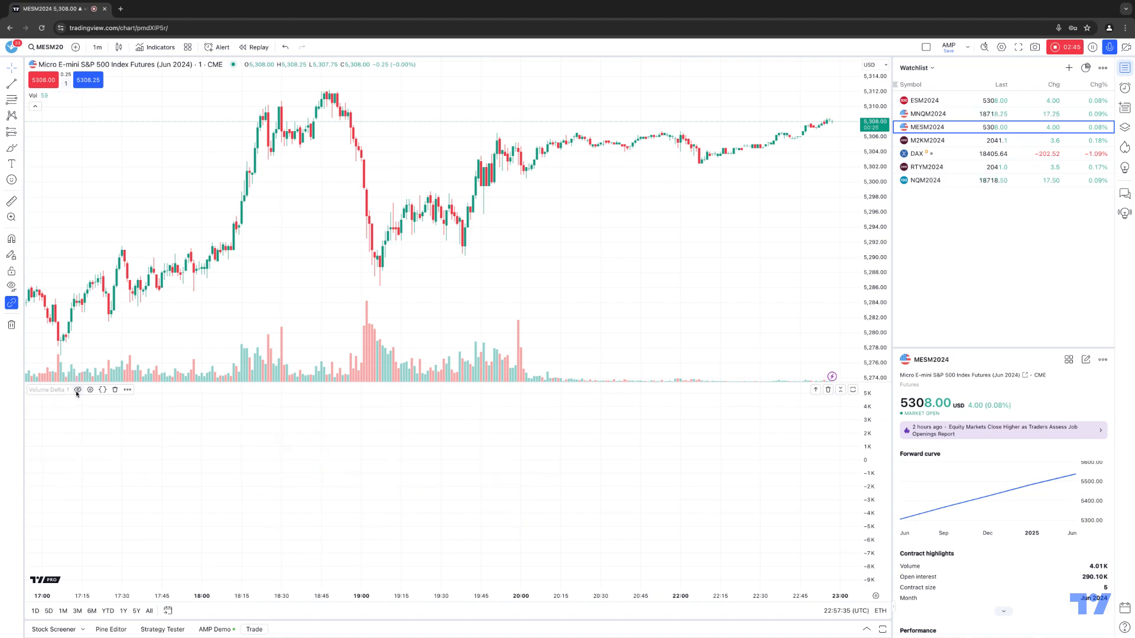
pyautogui.click(89, 390)
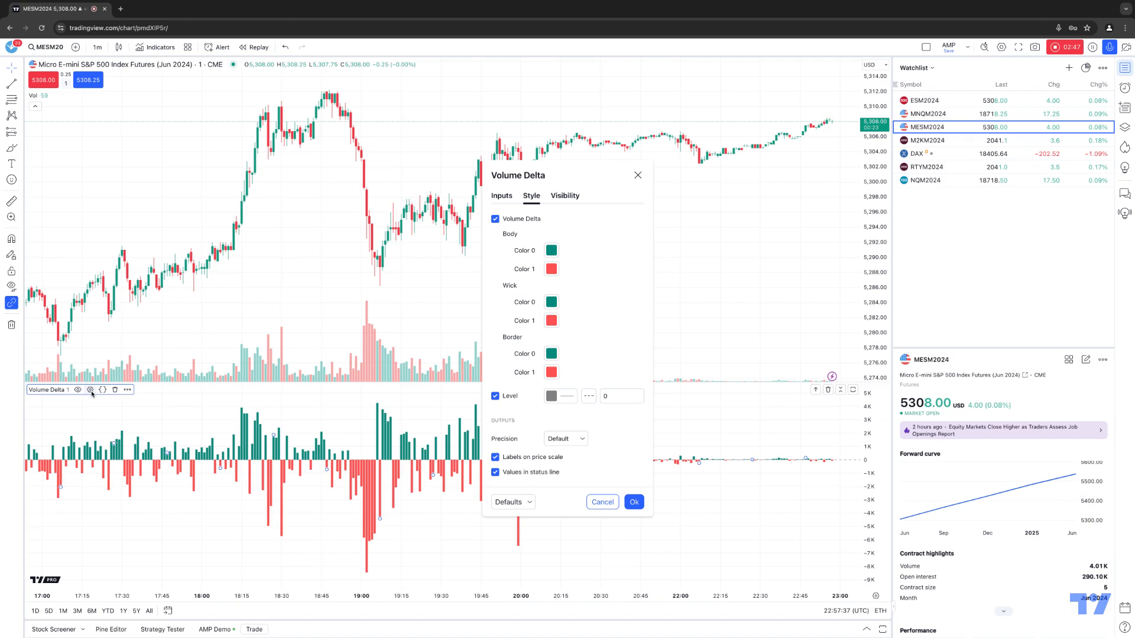
pyautogui.click(500, 196)
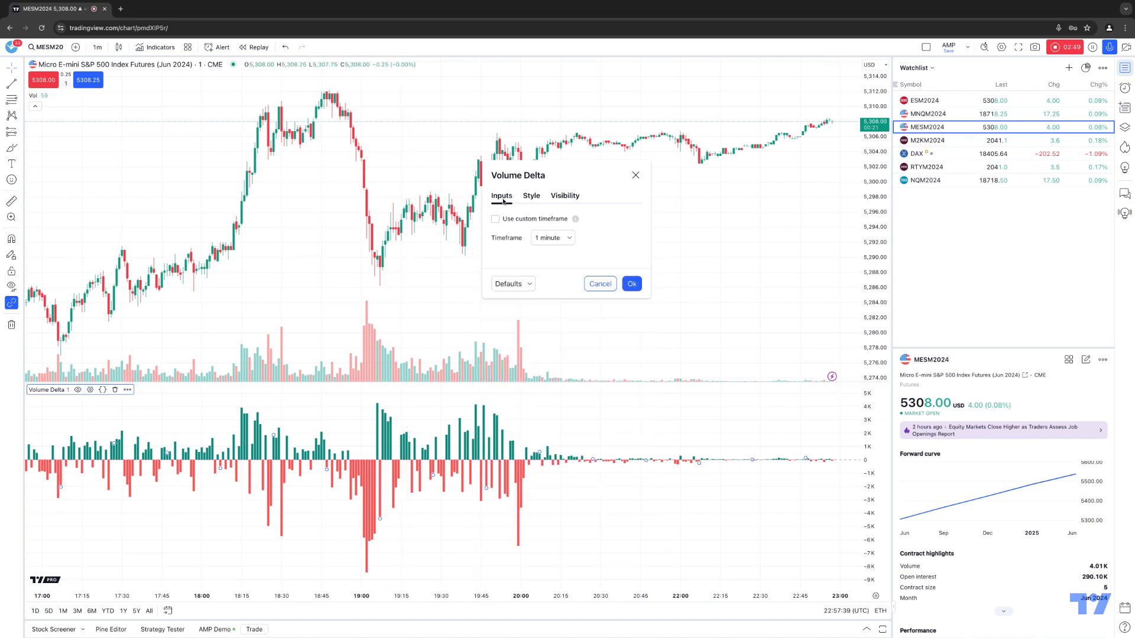
pyautogui.click(531, 196)
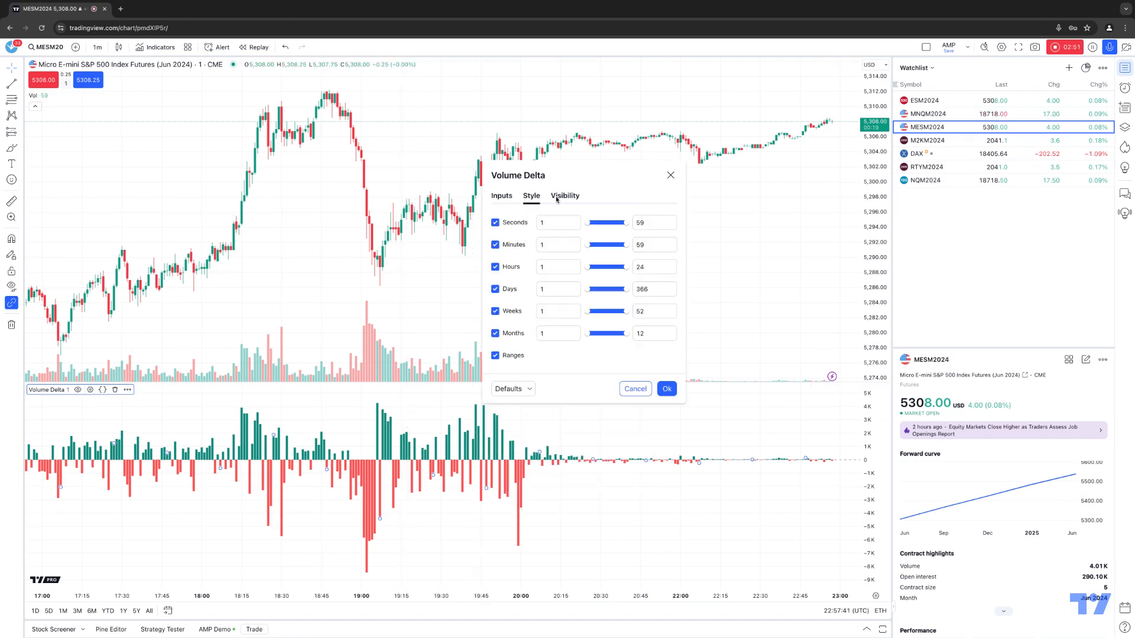
pyautogui.click(501, 196)
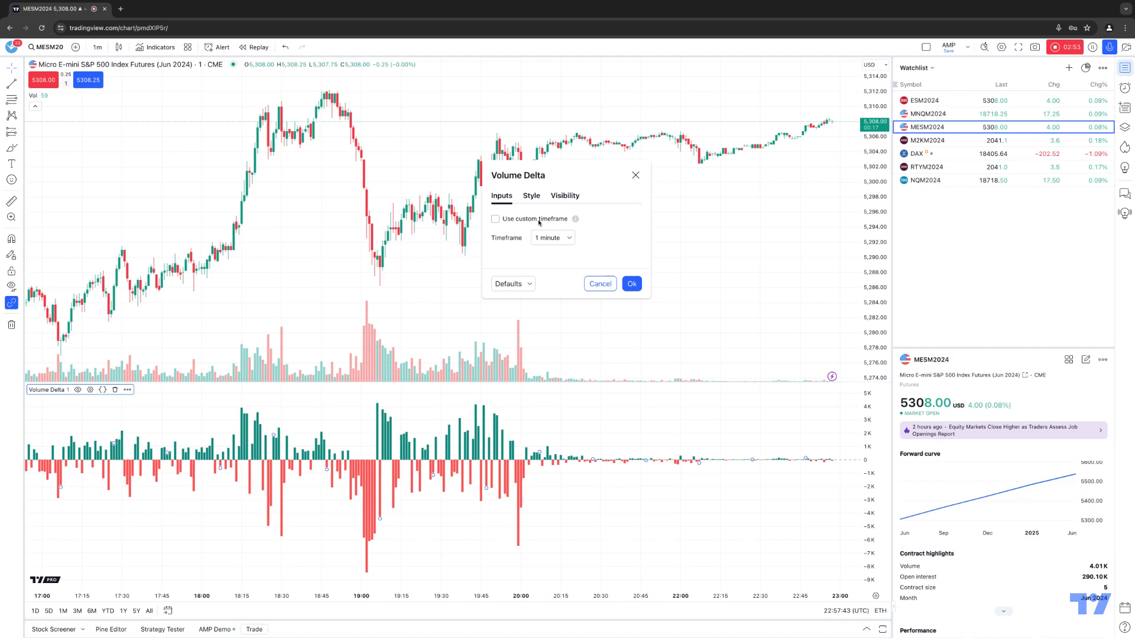
pyautogui.click(531, 196)
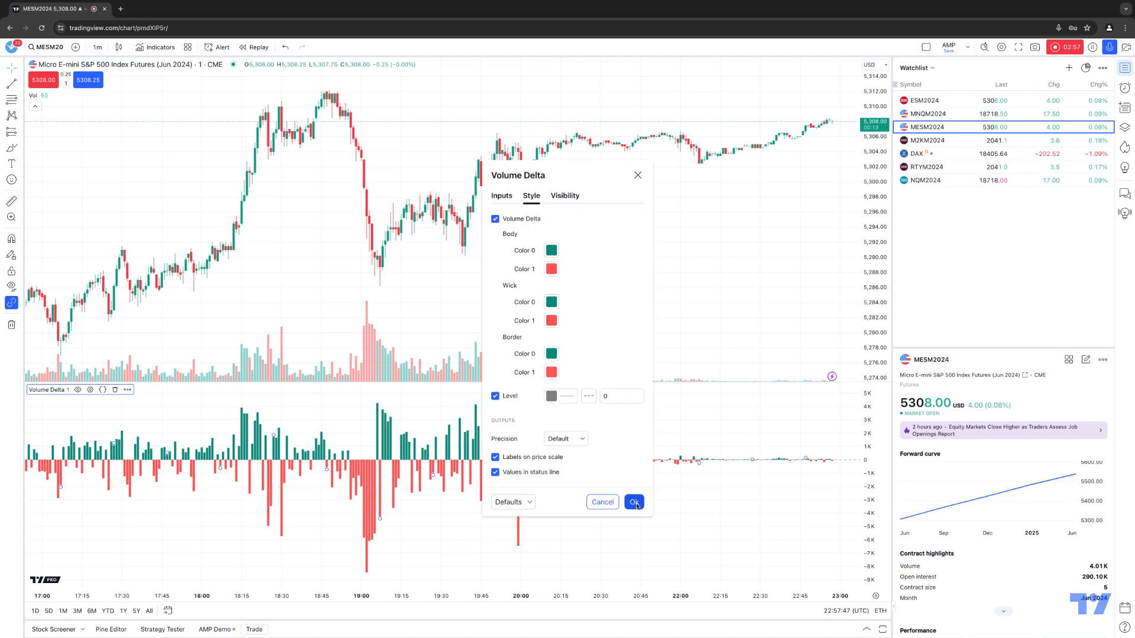
pyautogui.click(633, 501)
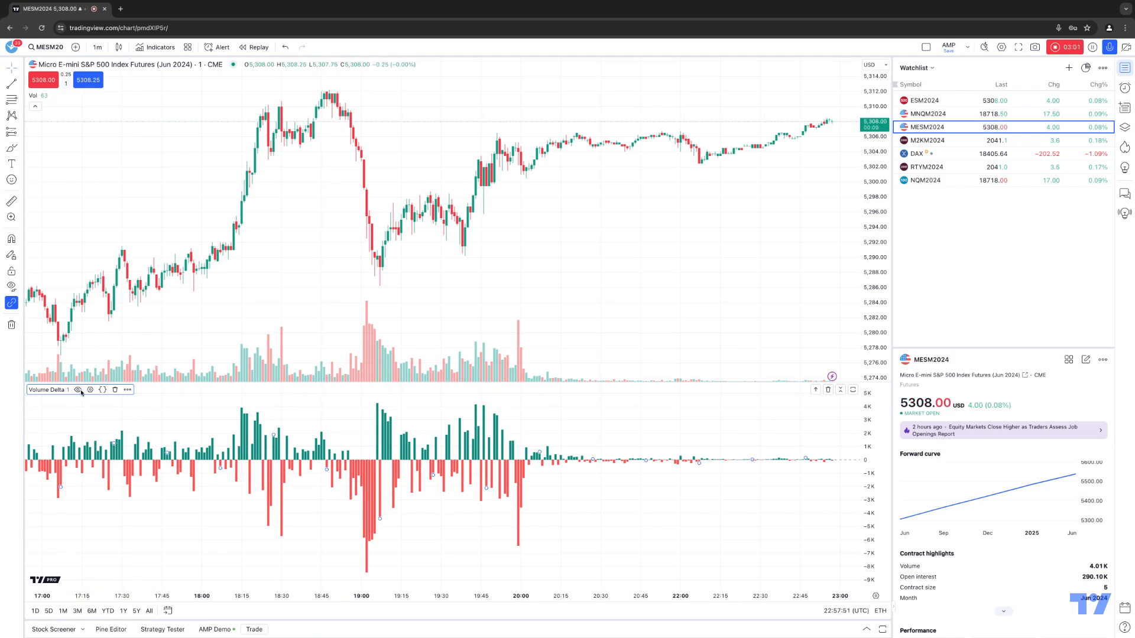
pyautogui.moveTo(90, 390)
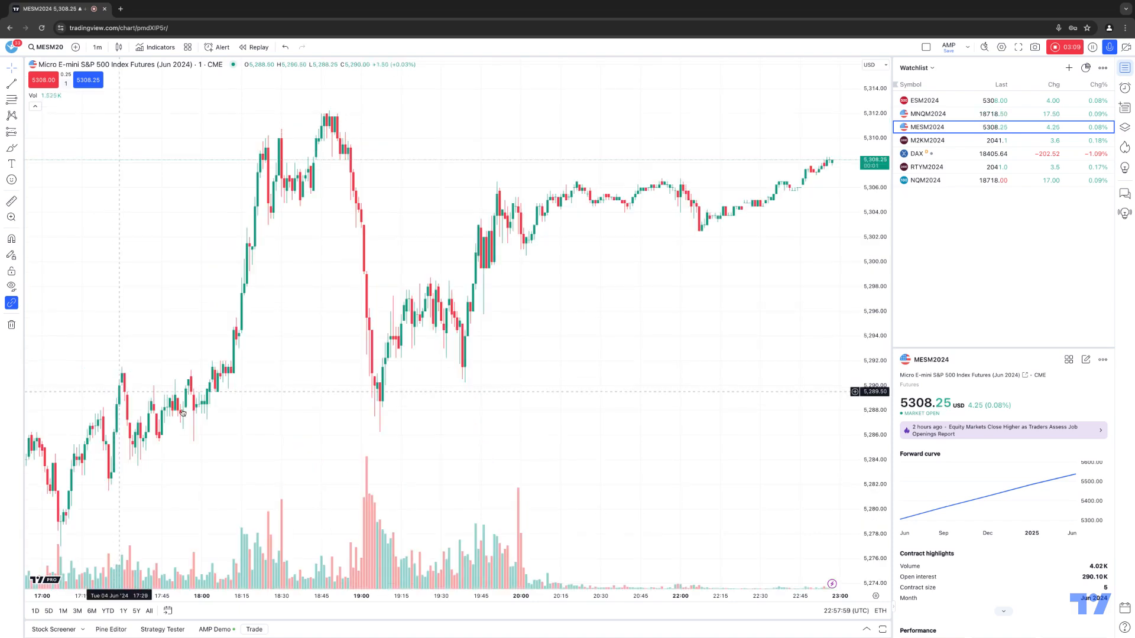
pyautogui.moveTo(266, 425)
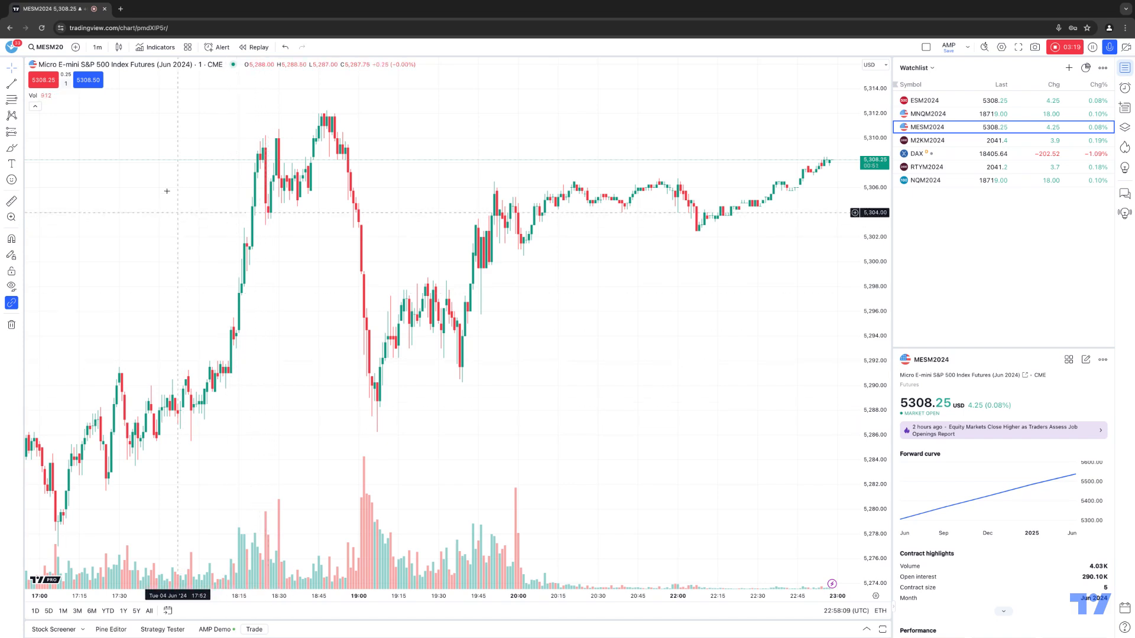
# - Search the indicator library for 'volume' again to find Cumulative Volume Delta
pyautogui.click(154, 47)
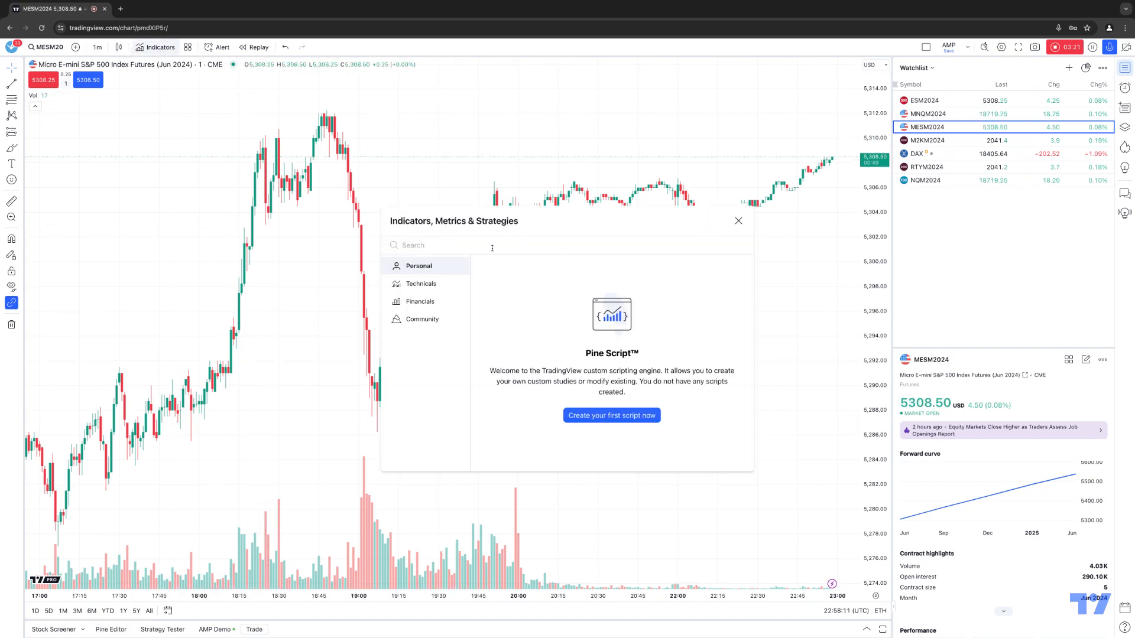
pyautogui.write('volume')
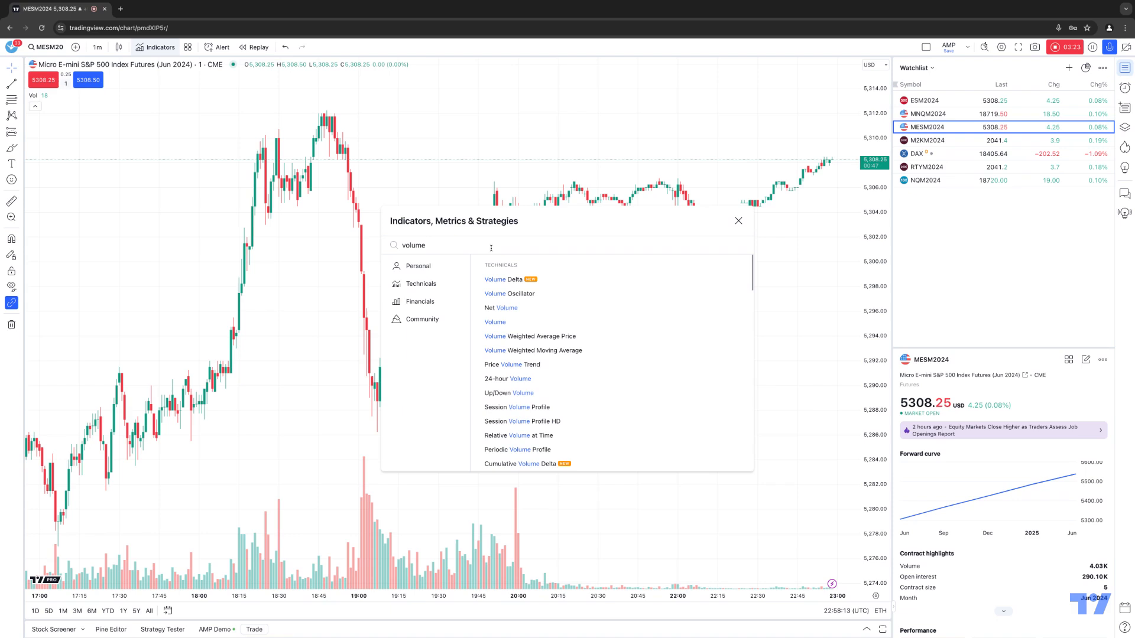
pyautogui.moveTo(540, 465)
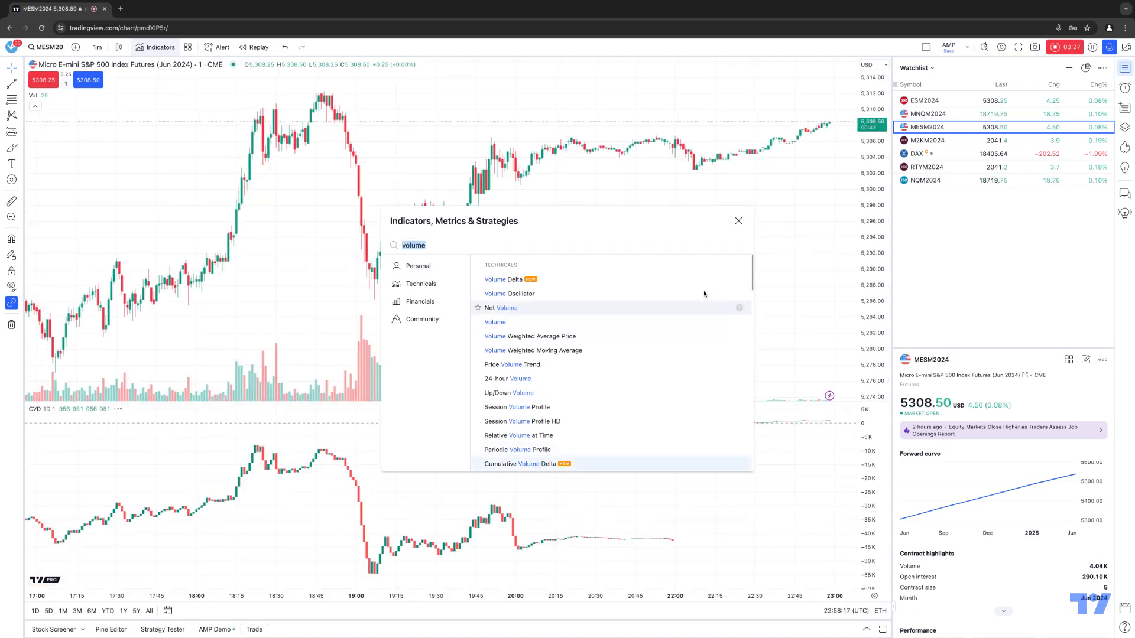
# - Close the Indicators, Metrics & Strategies dialog, leaving the CVD pane visible
pyautogui.click(737, 220)
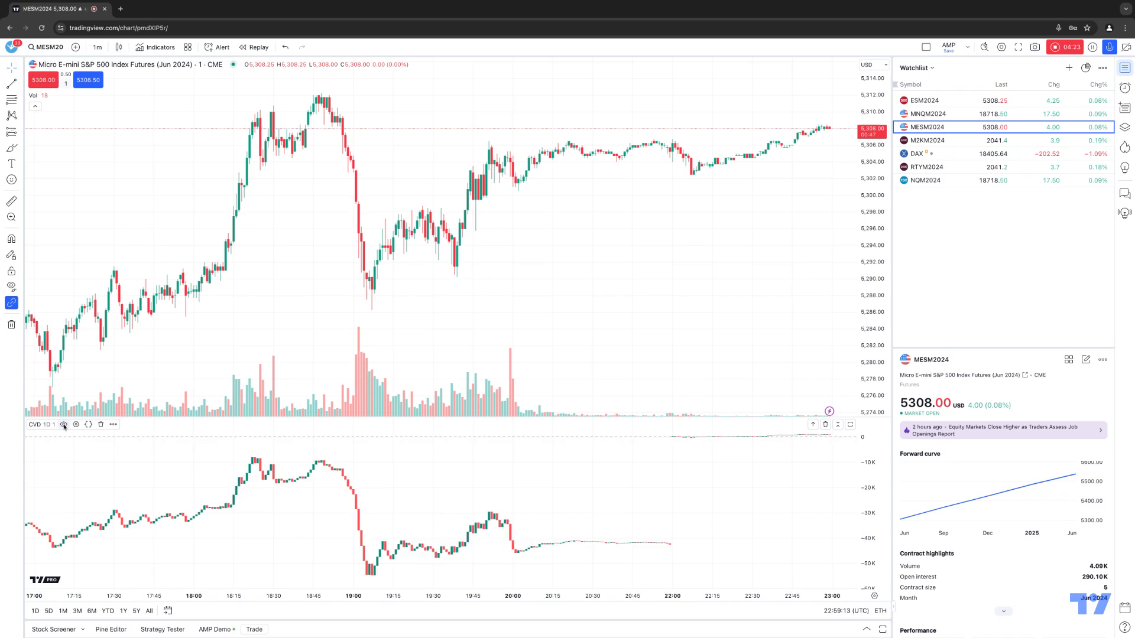
pyautogui.click(75, 425)
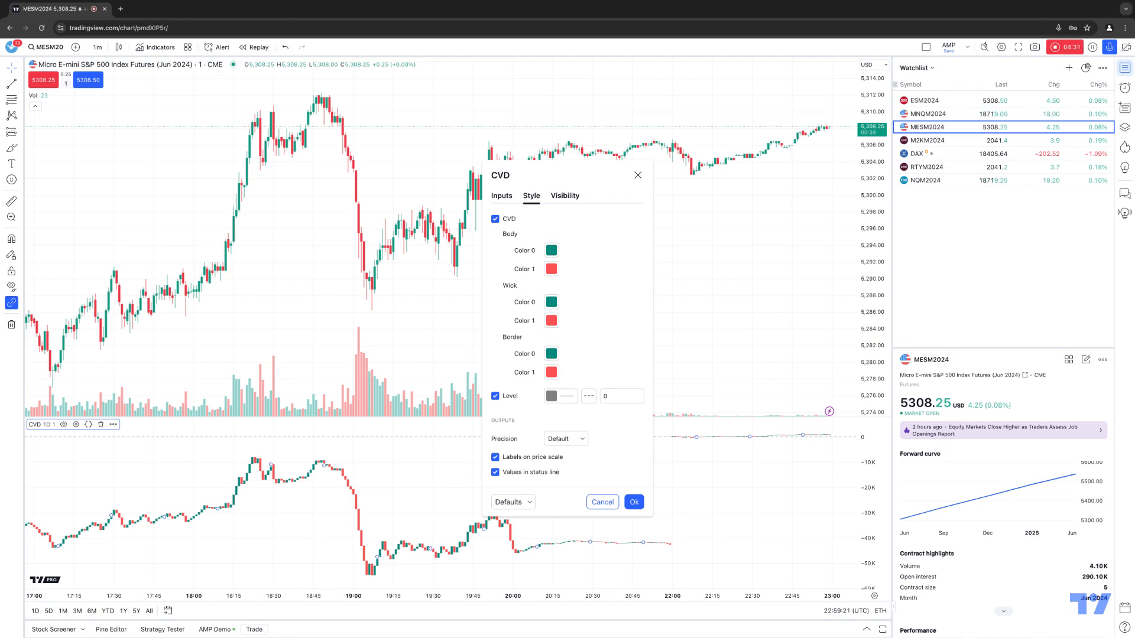
pyautogui.click(500, 195)
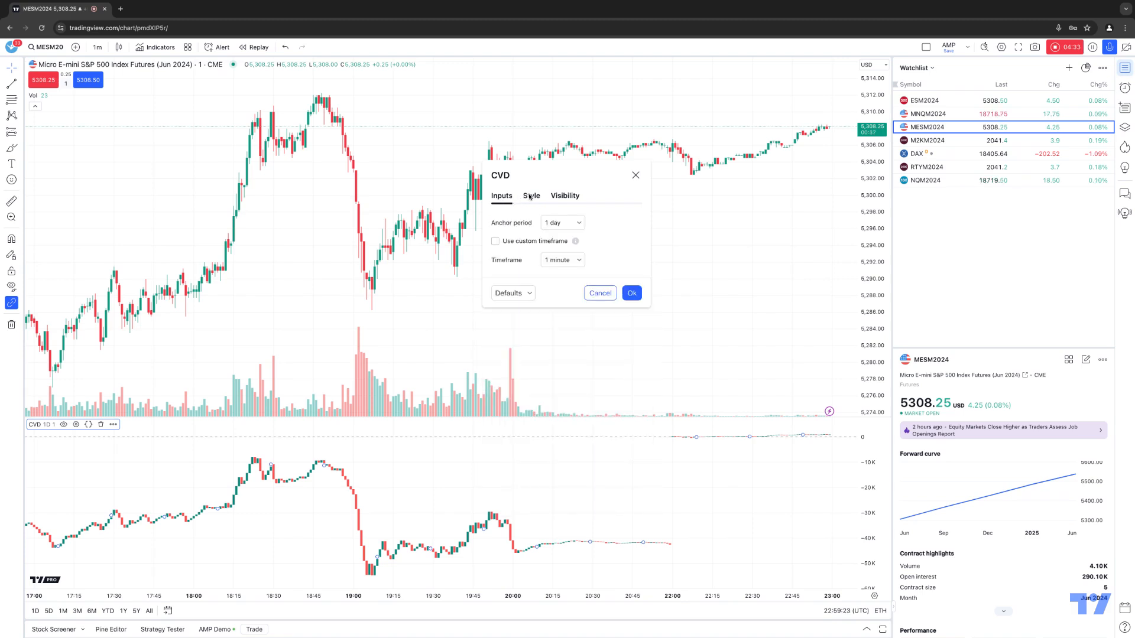
pyautogui.click(565, 196)
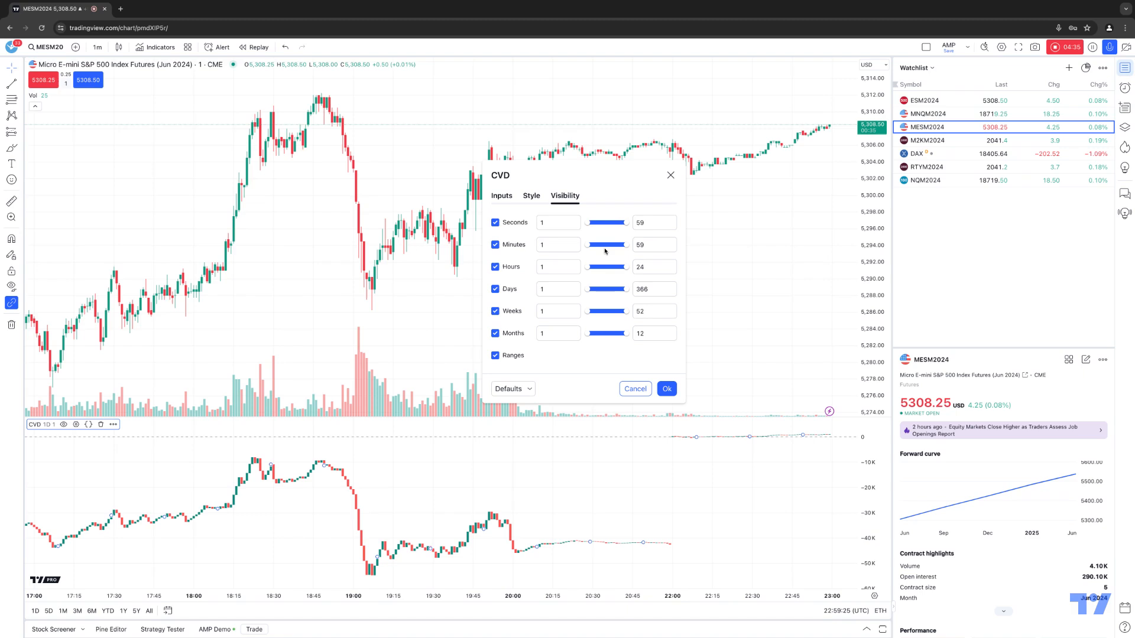
pyautogui.moveTo(668, 193)
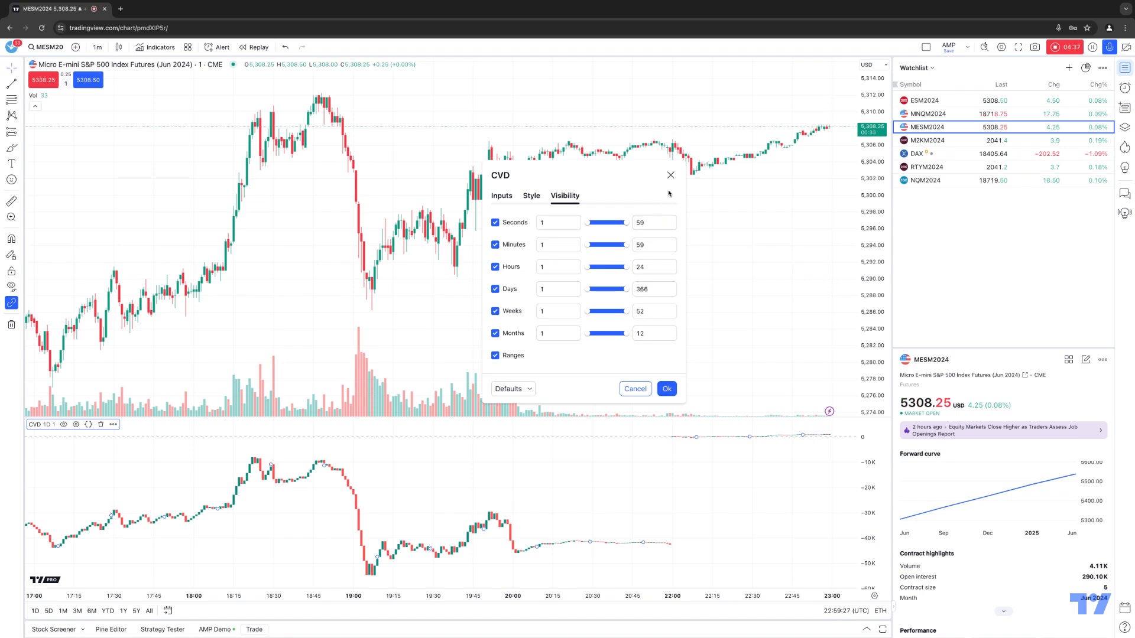
pyautogui.click(665, 389)
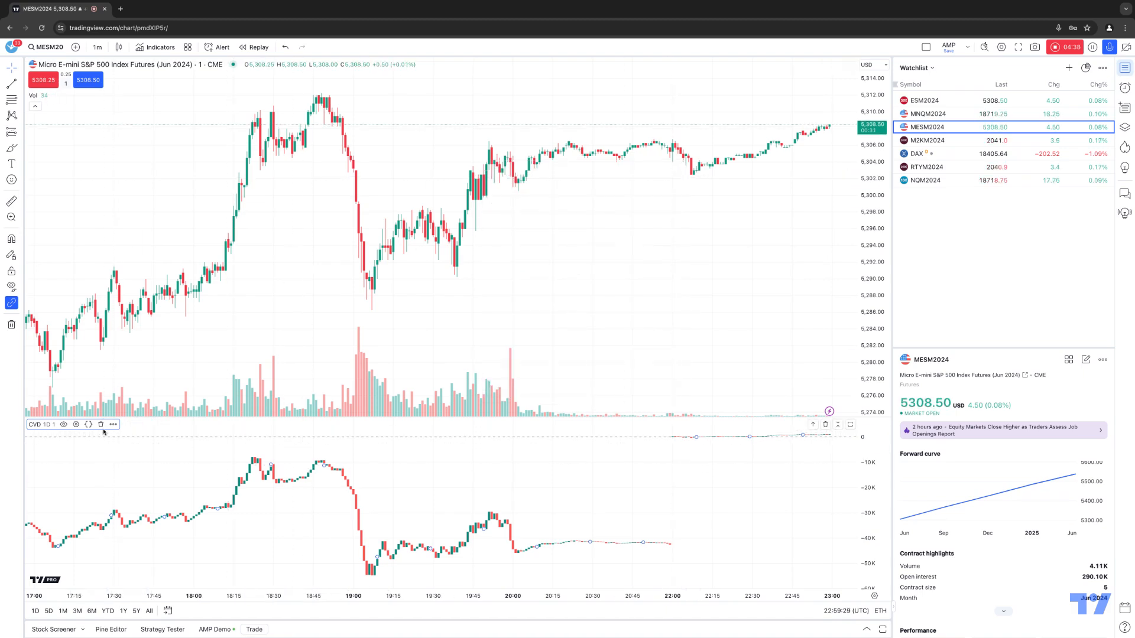